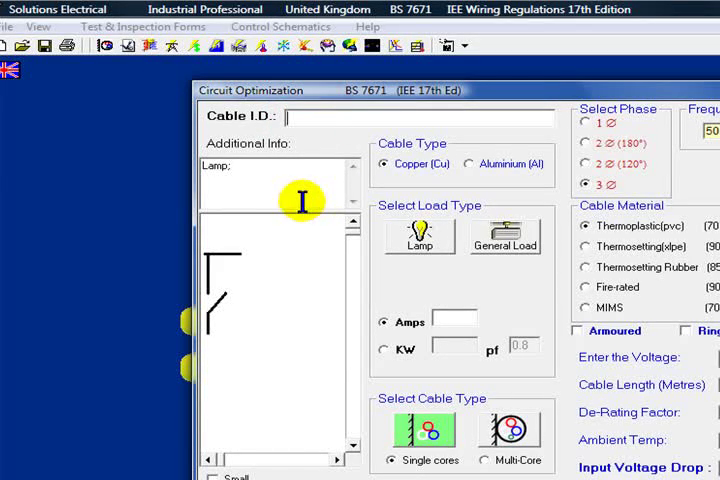
- Enter cable I.D. 1 and a 1 A load for the lamp circuit
{"action": "type", "text": "1"}
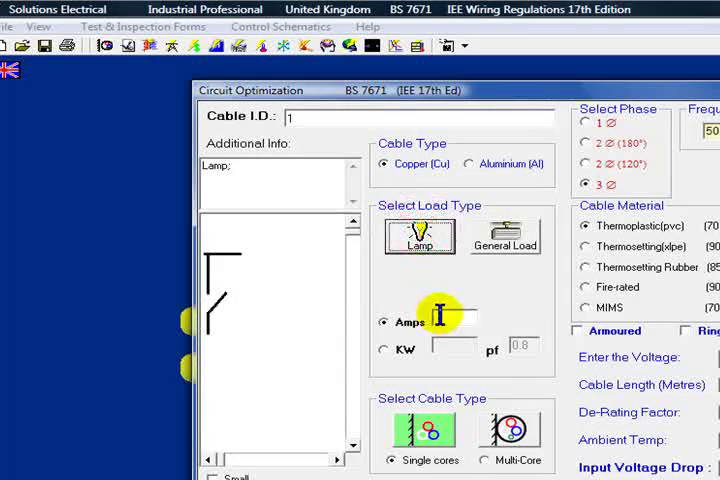
{"action": "type", "text": "1"}
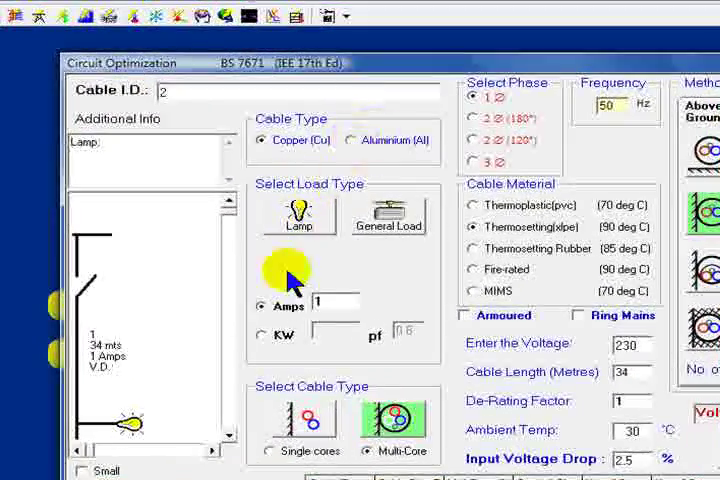
{"action": "mouse_move", "coordinate": [520, 96]}
{"action": "type", "text": "2.7"}
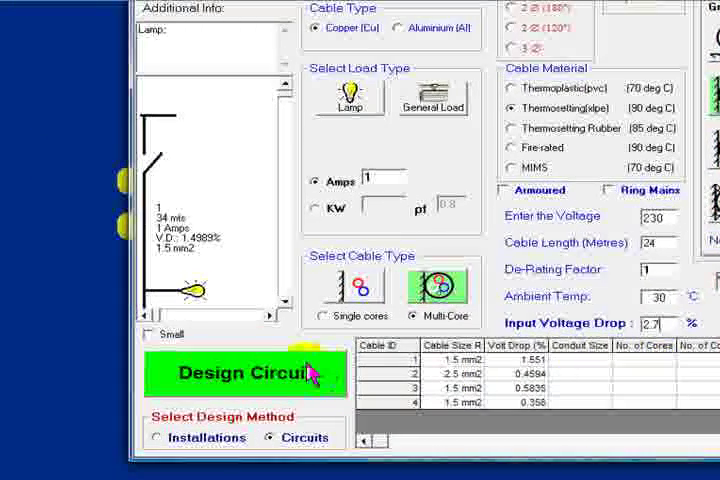
- Design cable 4 so the results table lists four 1.5 mm² lamp cables
{"action": "left_click", "coordinate": [244, 372]}
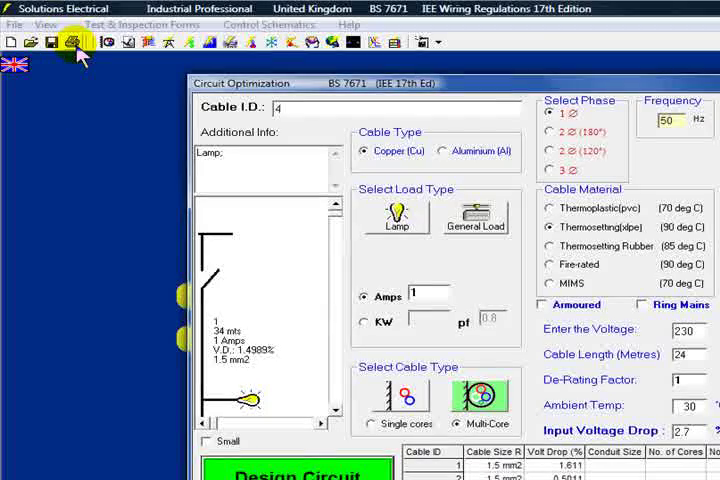
- Request a Full detail print preview of the cable calculations
{"action": "left_click", "coordinate": [70, 42]}
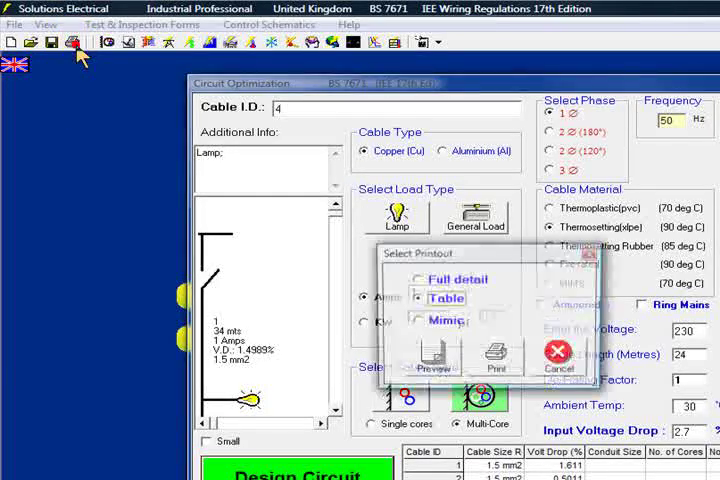
{"action": "left_click", "coordinate": [420, 280]}
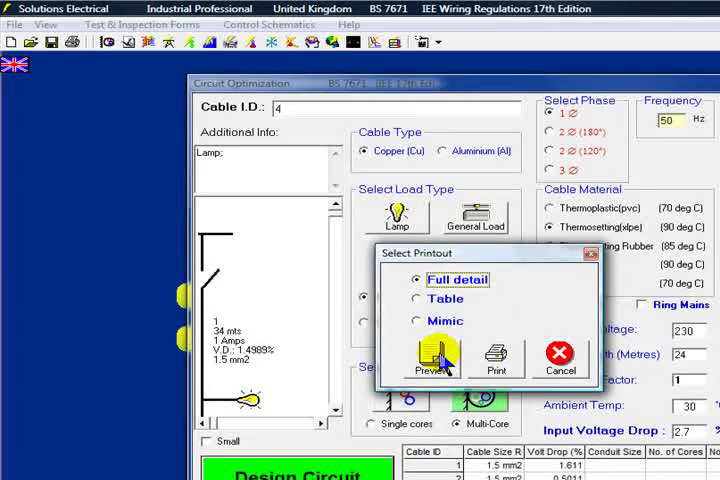
{"action": "left_click", "coordinate": [496, 358]}
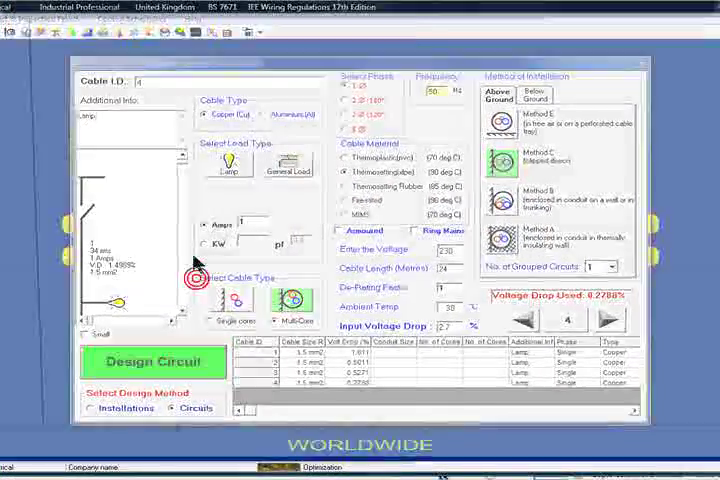
- Scroll through the Cable Calculations Results pages for cables 1, 2 and 3
{"action": "left_click", "coordinate": [152, 360]}
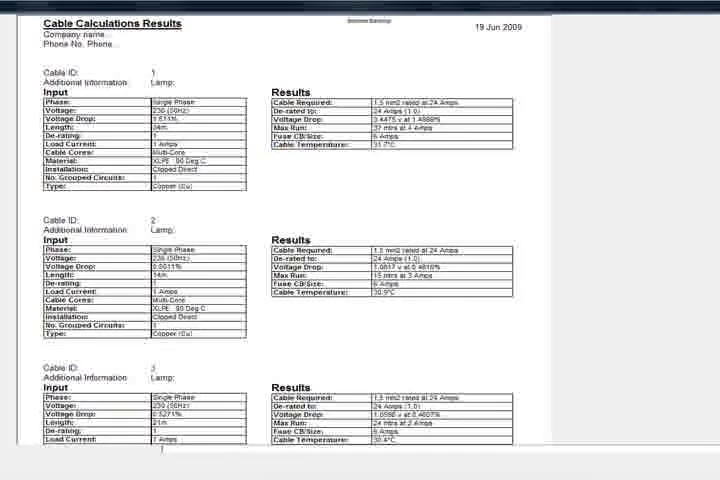
{"action": "scroll", "scroll_direction": "down", "scroll_amount": 3}
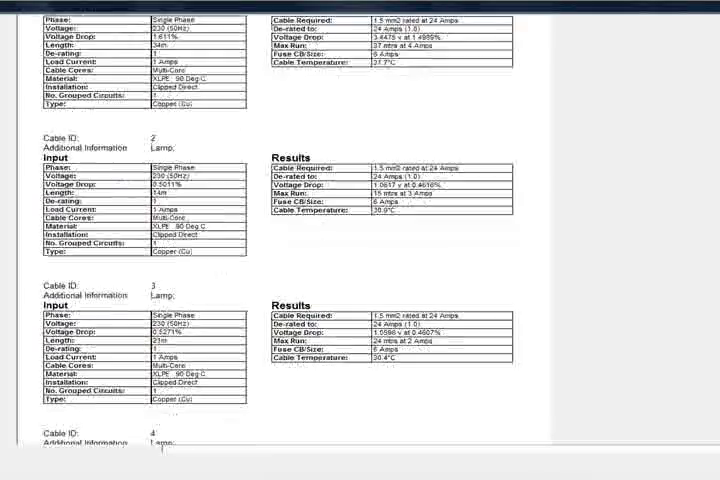